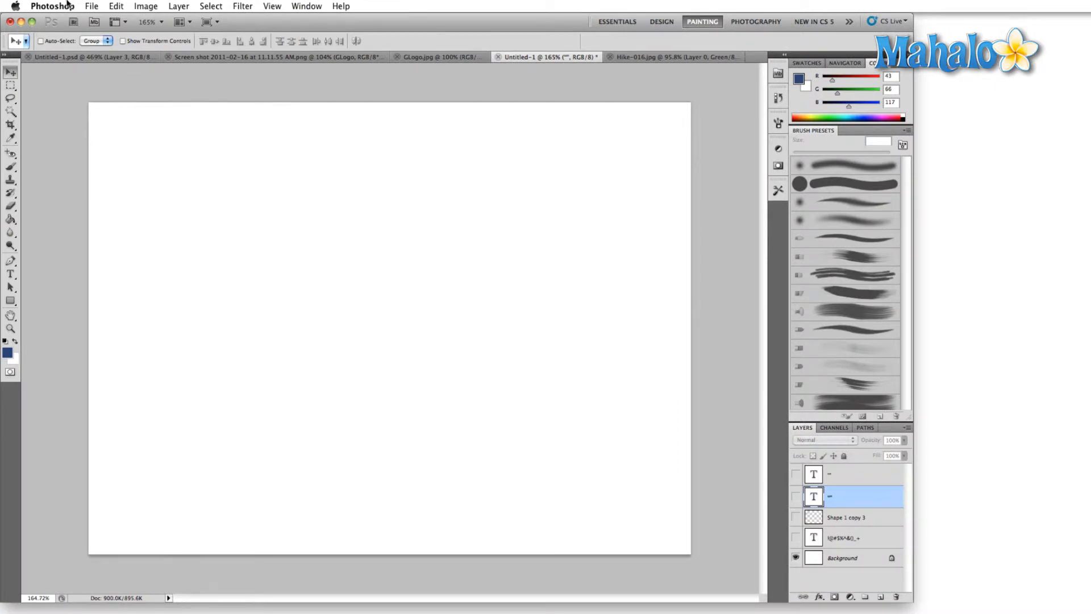
Open Type preferences from the Photoshop menu, close them, then reopen them with Ctrl+K.
click(53, 7)
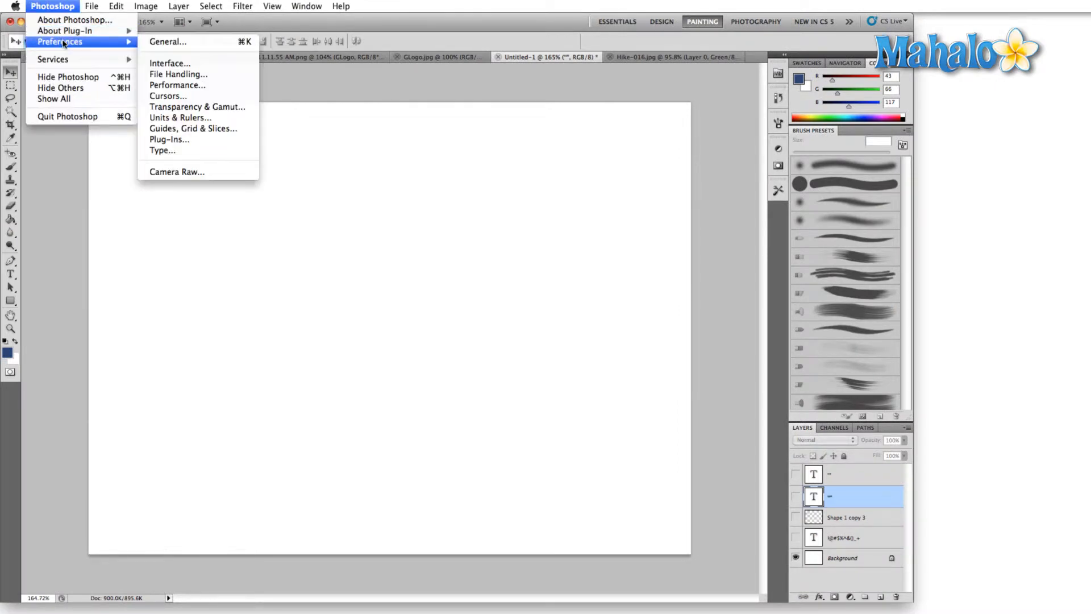
mouse_move(190, 154)
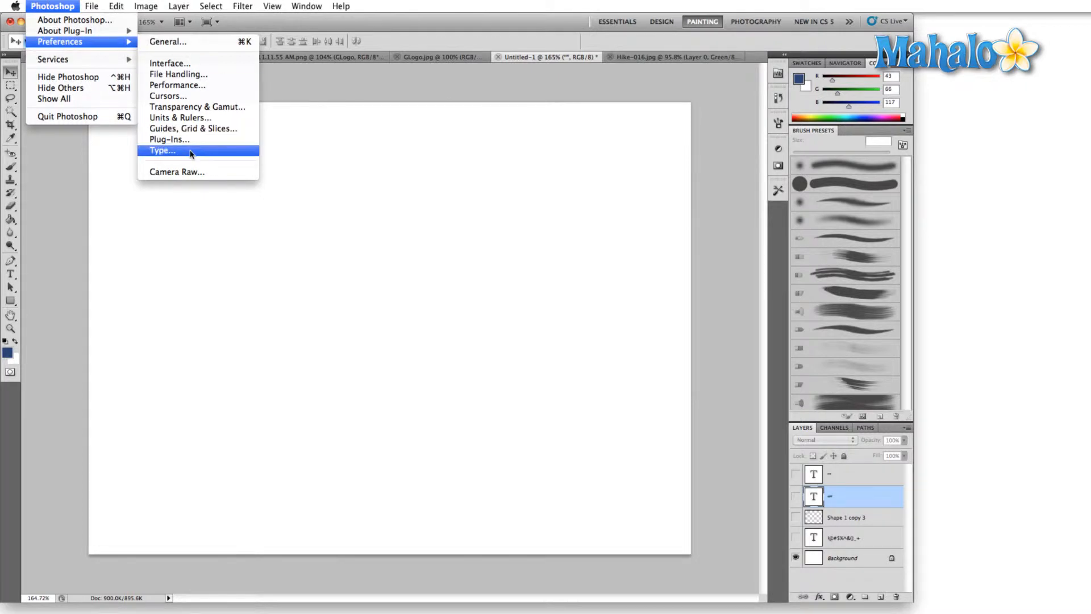
click(162, 151)
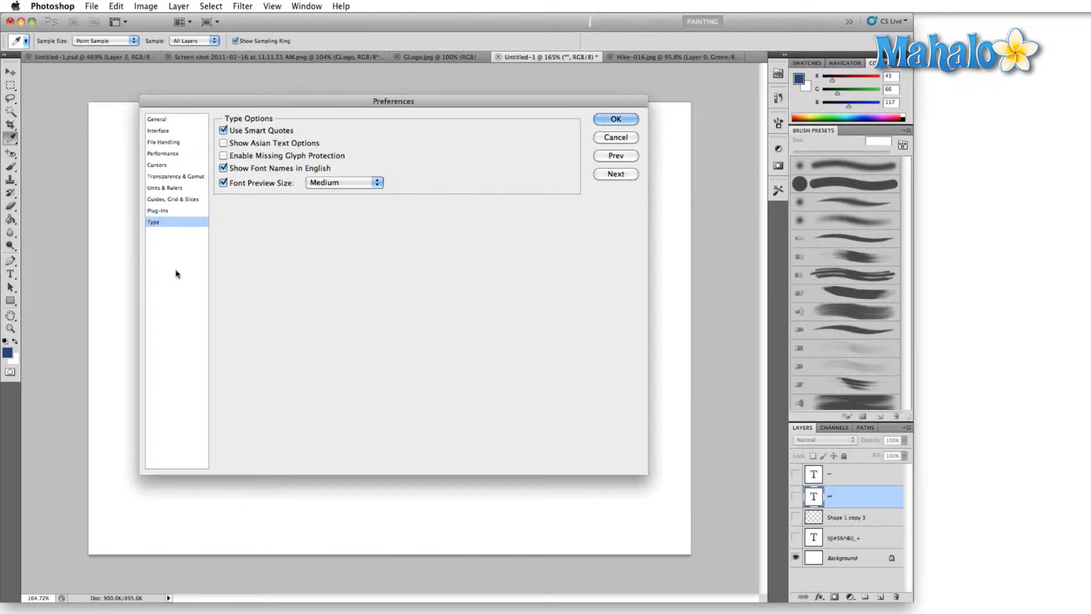
click(615, 118)
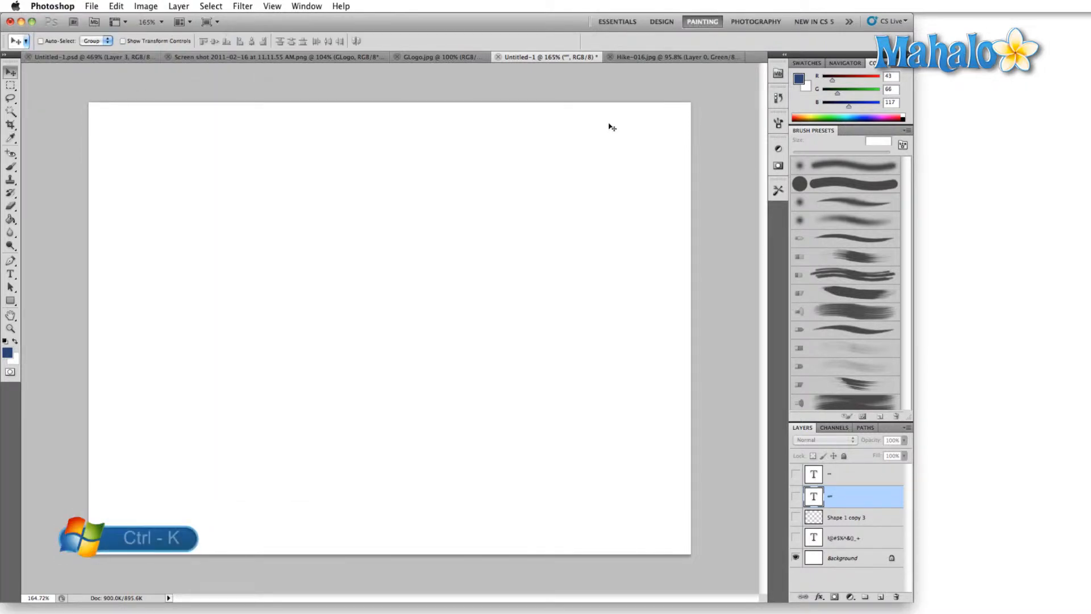
key(cmd+k)
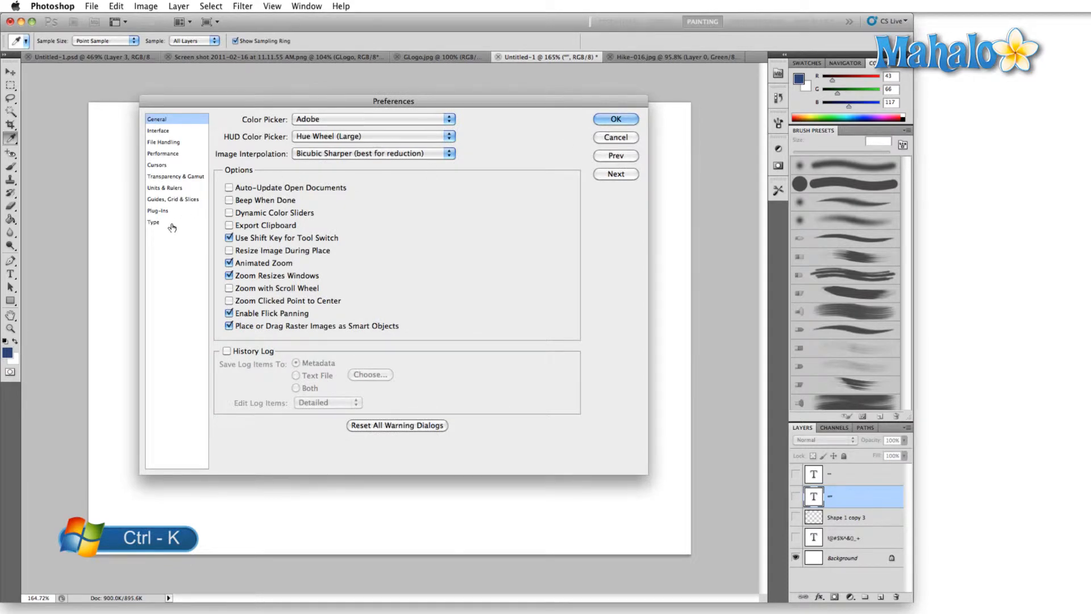
click(154, 221)
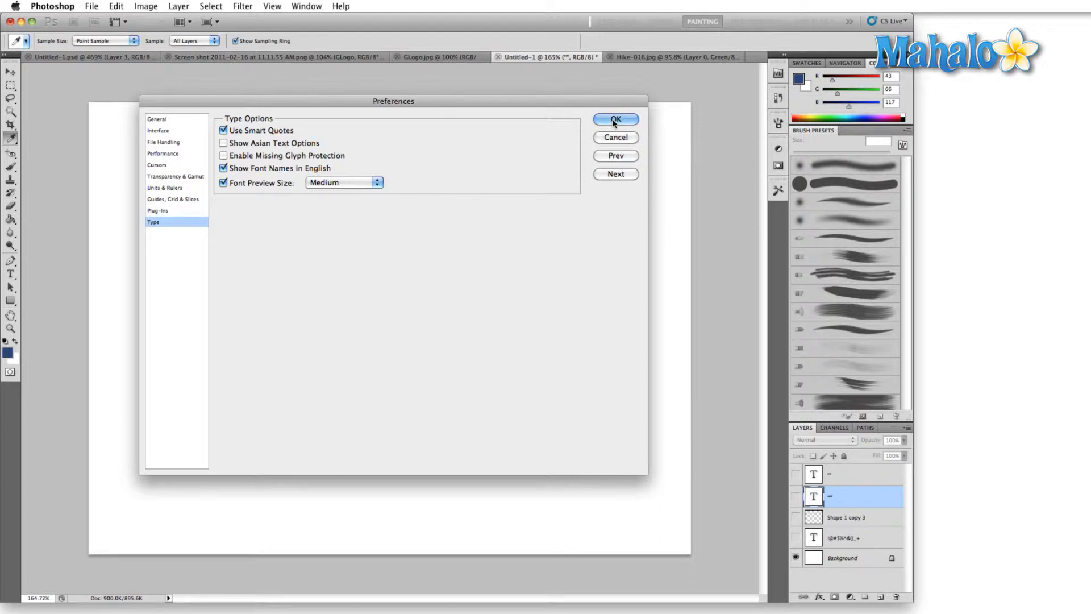
Confirm preferences, make the second quote layer visible, and select both quote text layers.
click(615, 119)
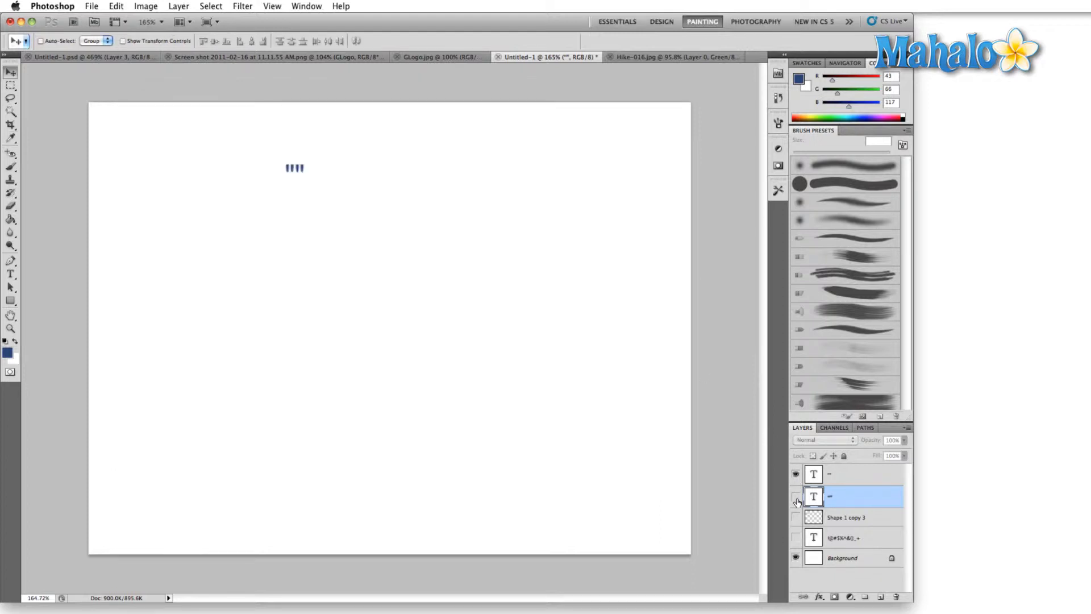
click(792, 502)
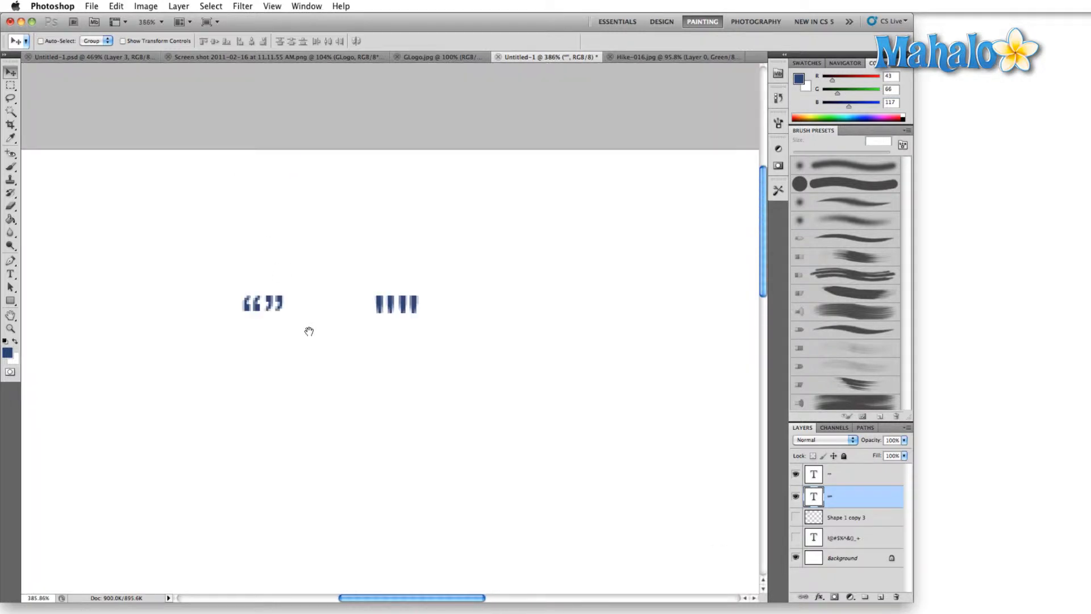
click(839, 490)
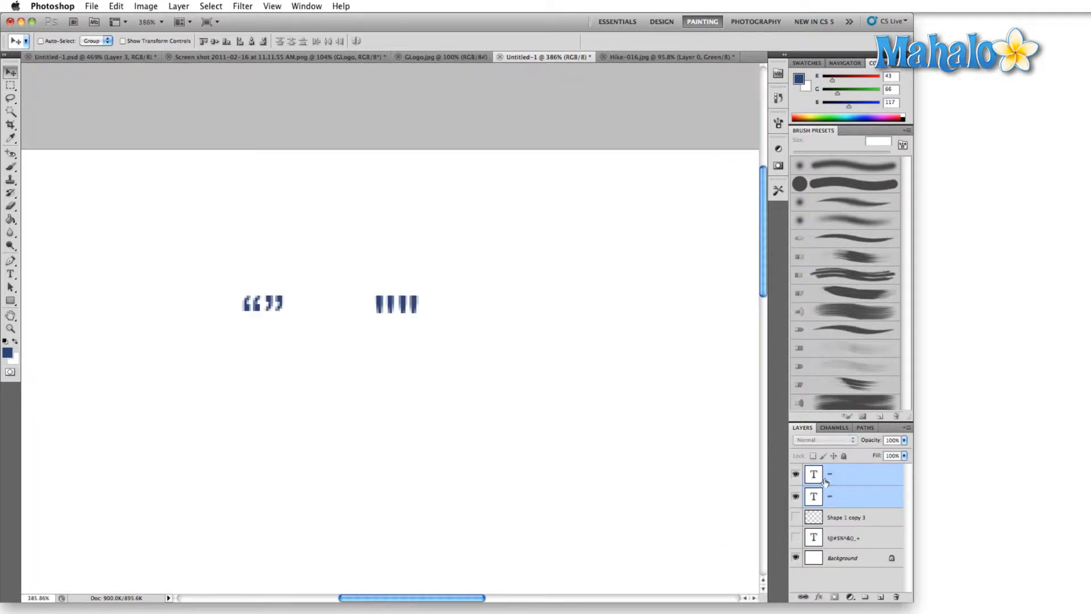
click(9, 274)
text(“”””””)
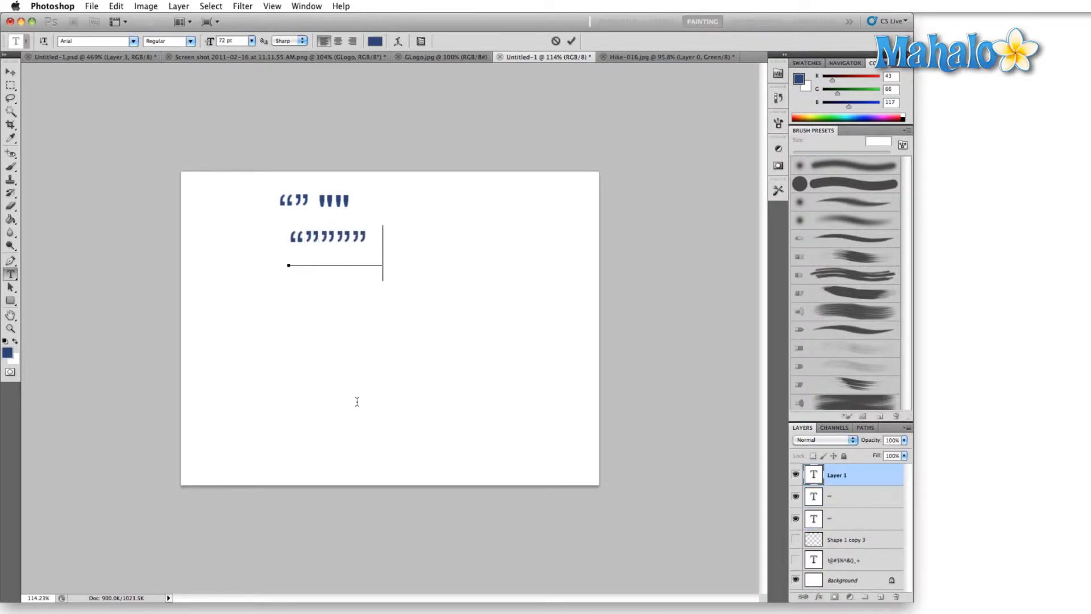
Turn off Use Smart Quotes and add a committed row of straight quote marks.
click(57, 5)
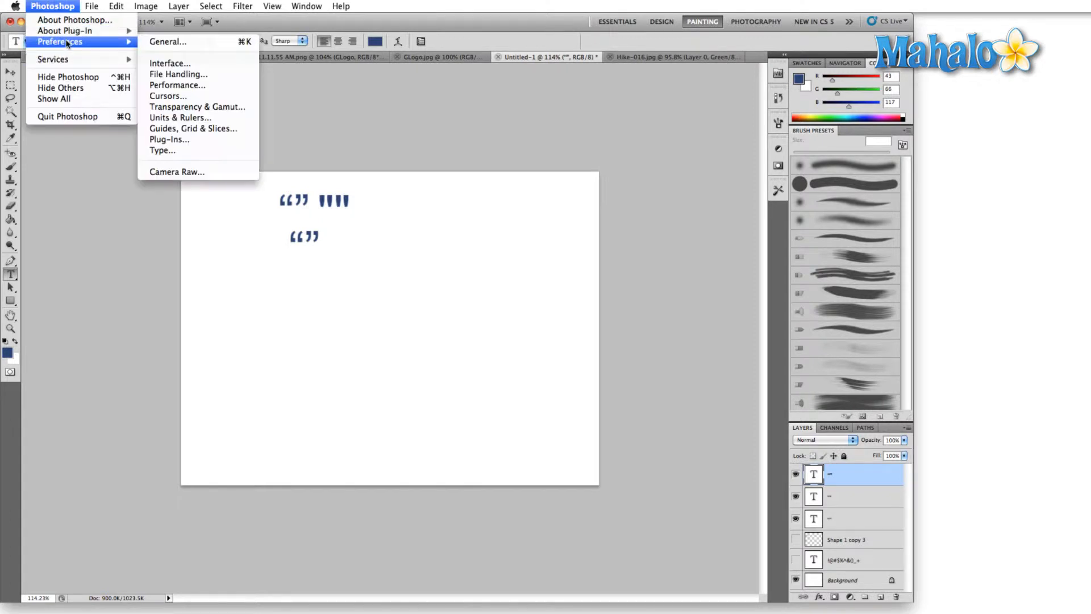
click(163, 150)
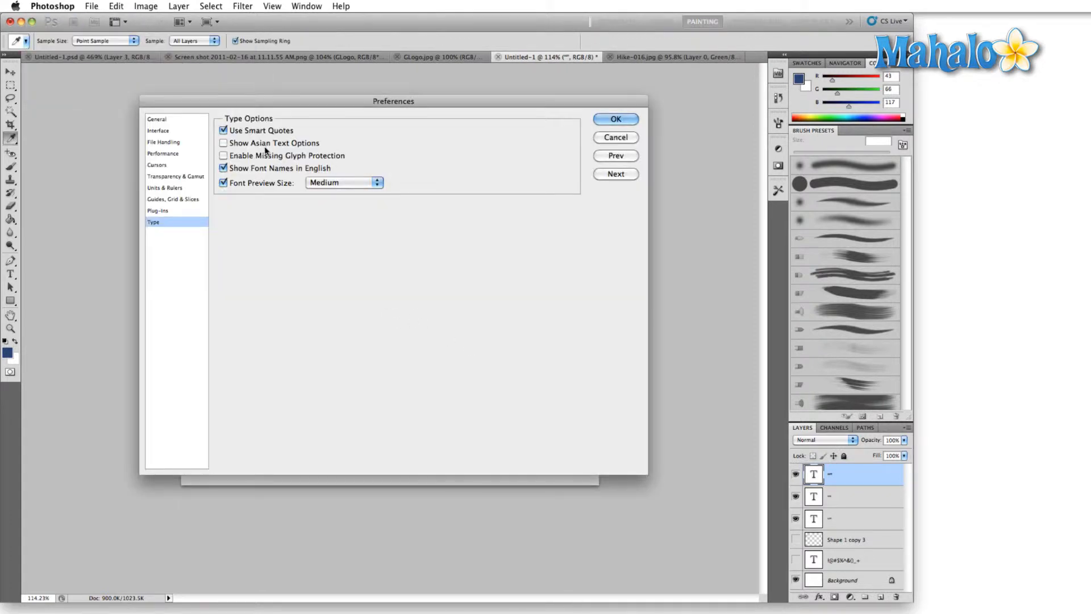
click(615, 119)
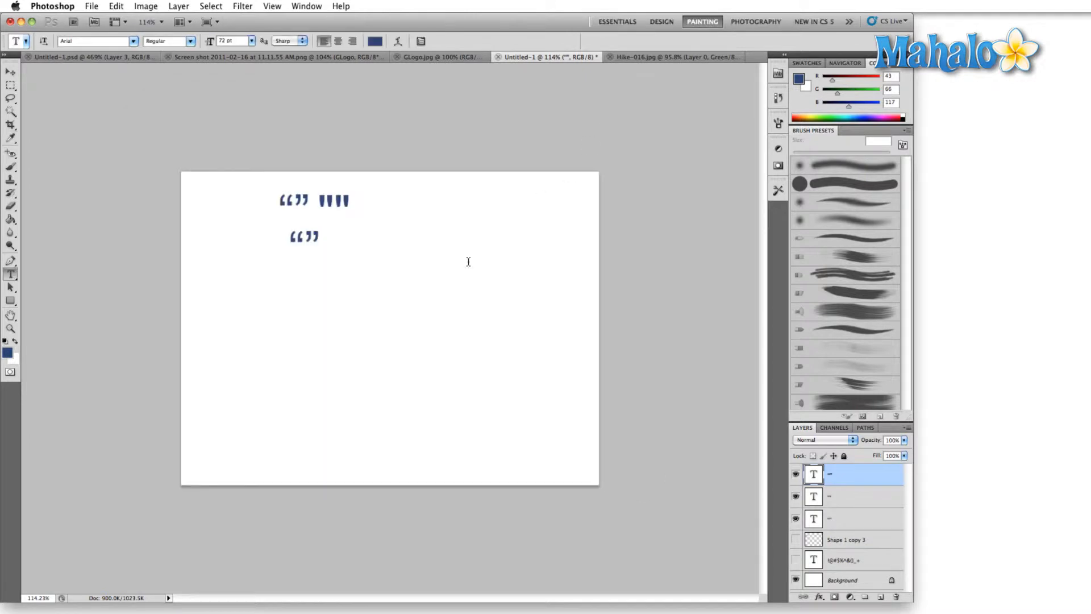
click(346, 243)
text('''''''''''''''''''')
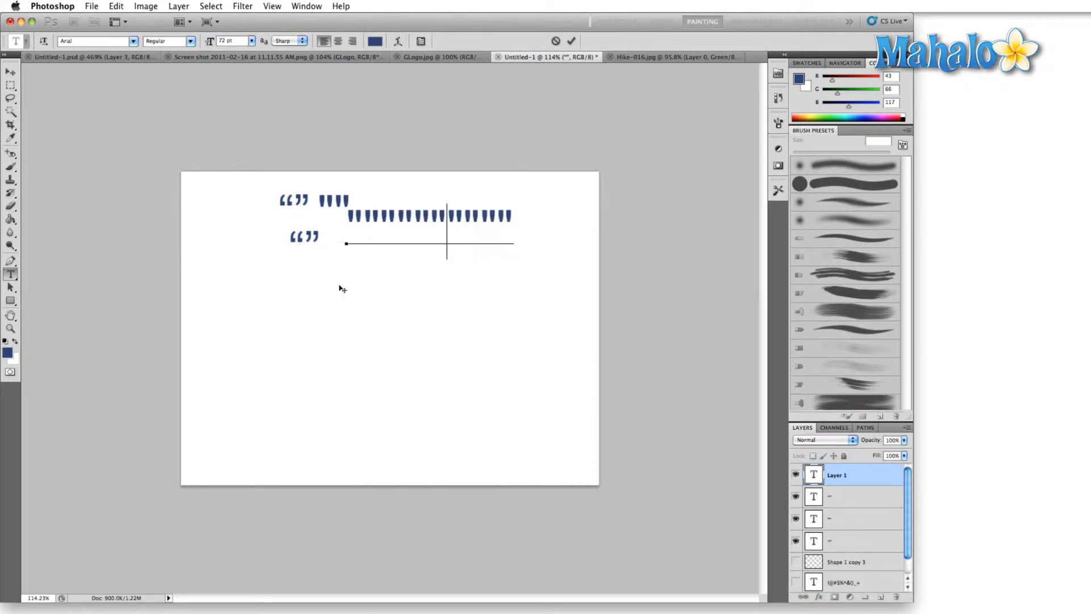
click(52, 6)
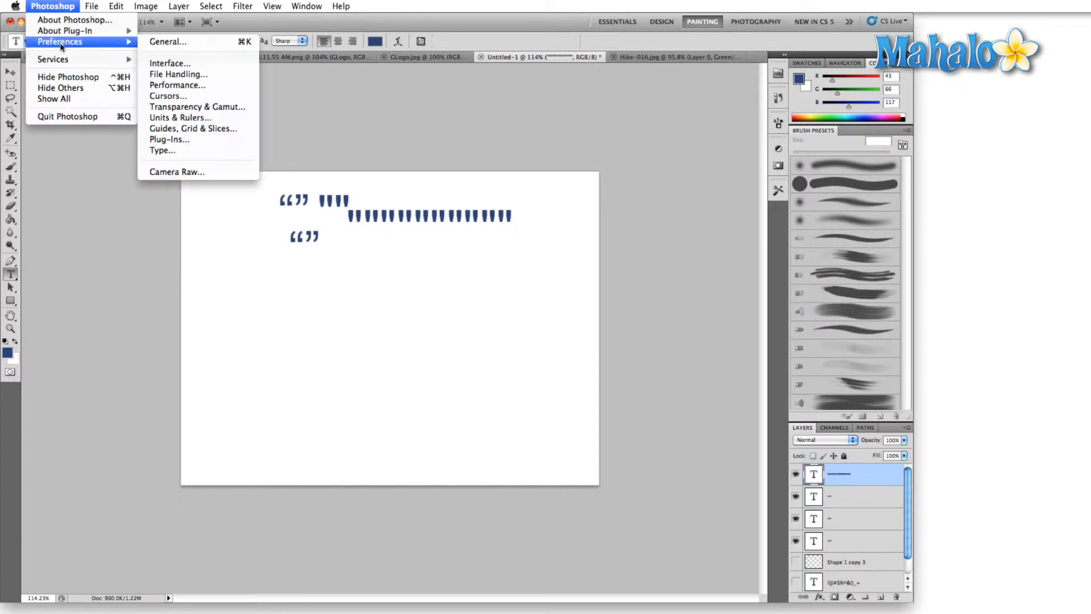
Reopen Type preferences and check Use Smart Quotes and Enable Missing Glyph Protection.
click(163, 150)
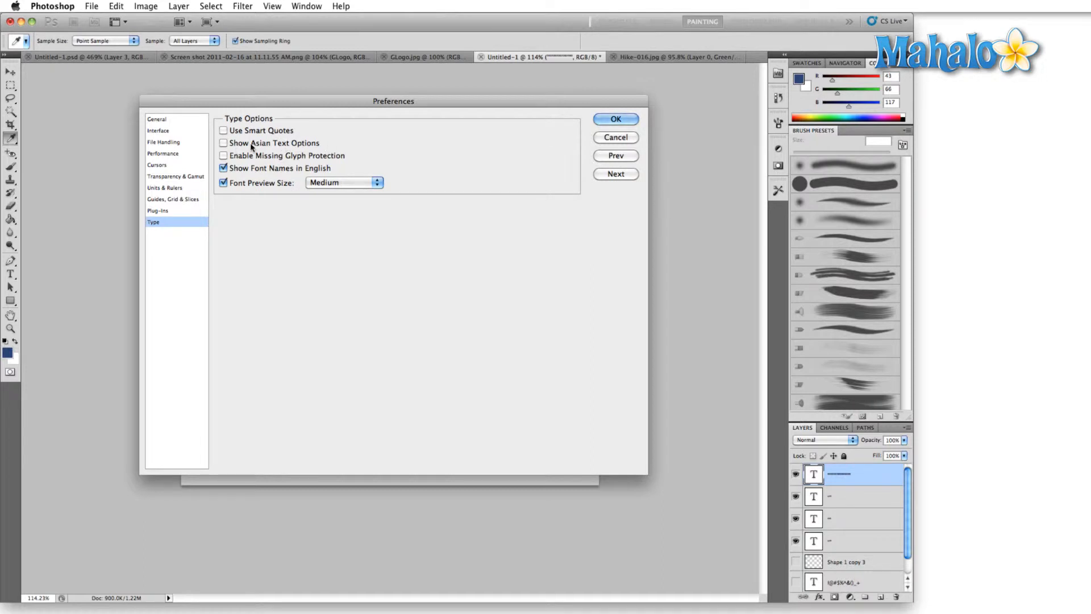
mouse_move(251, 146)
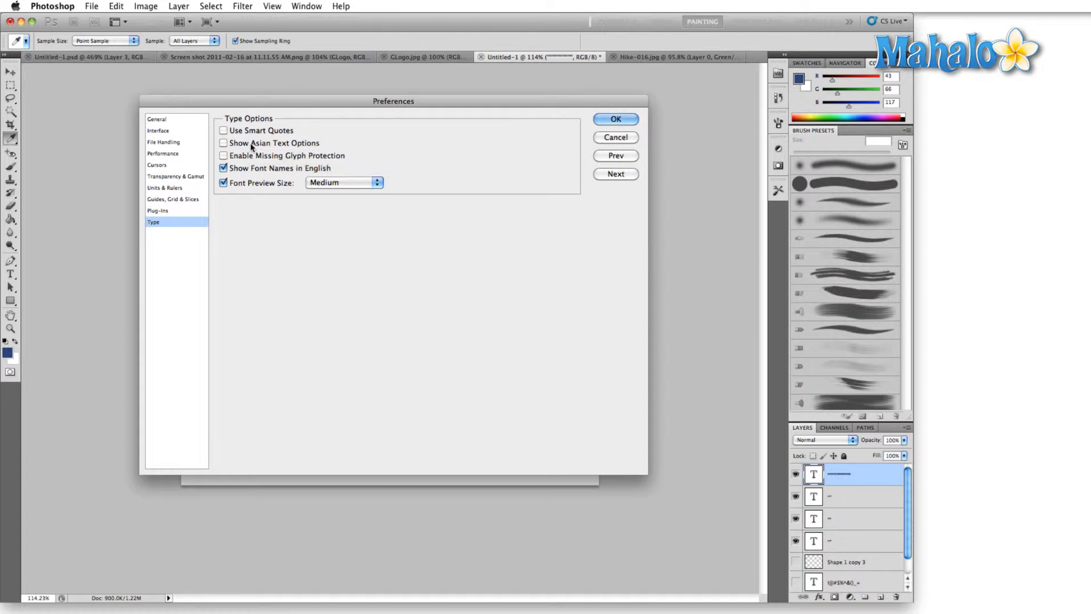
click(223, 130)
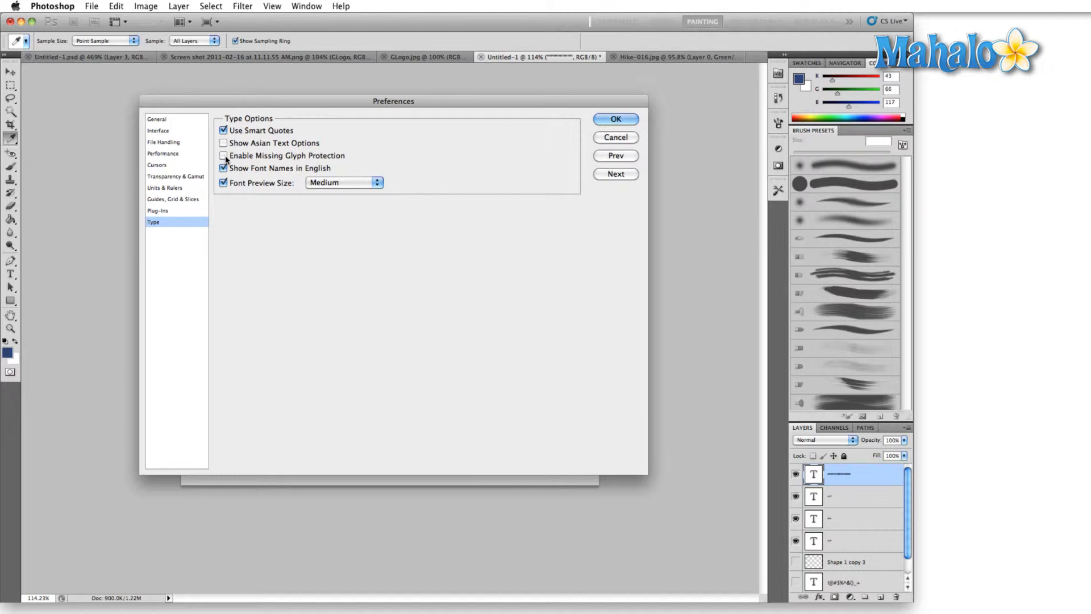
click(223, 155)
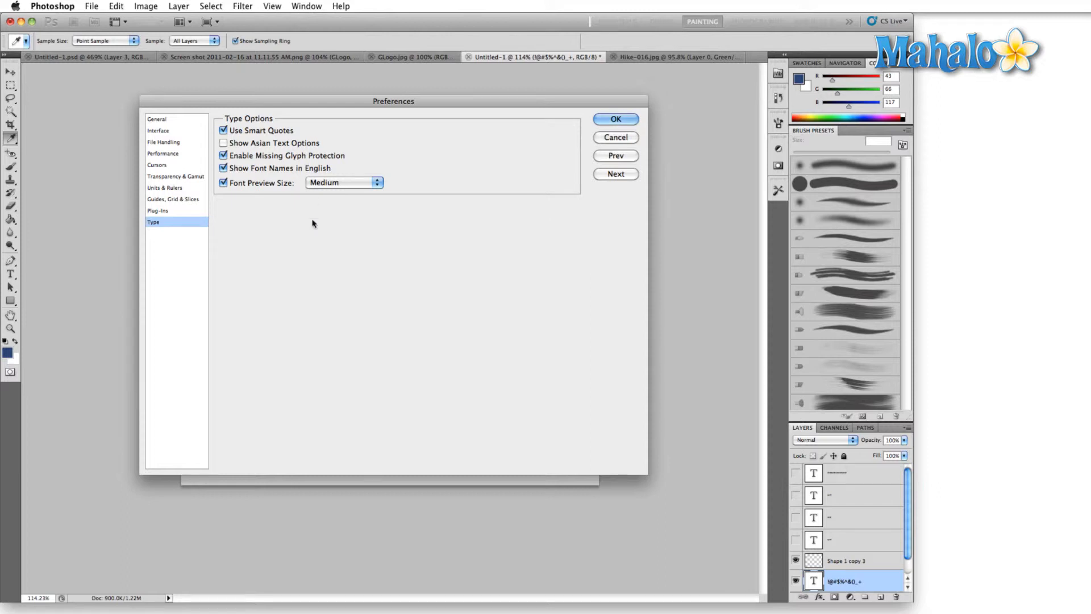
mouse_move(273, 176)
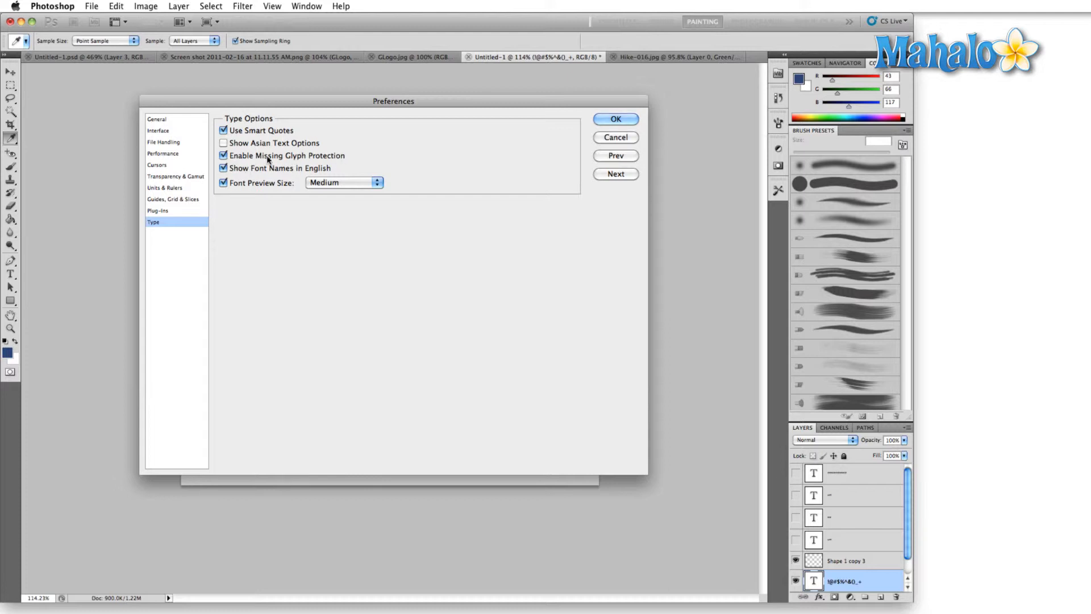
mouse_move(302, 161)
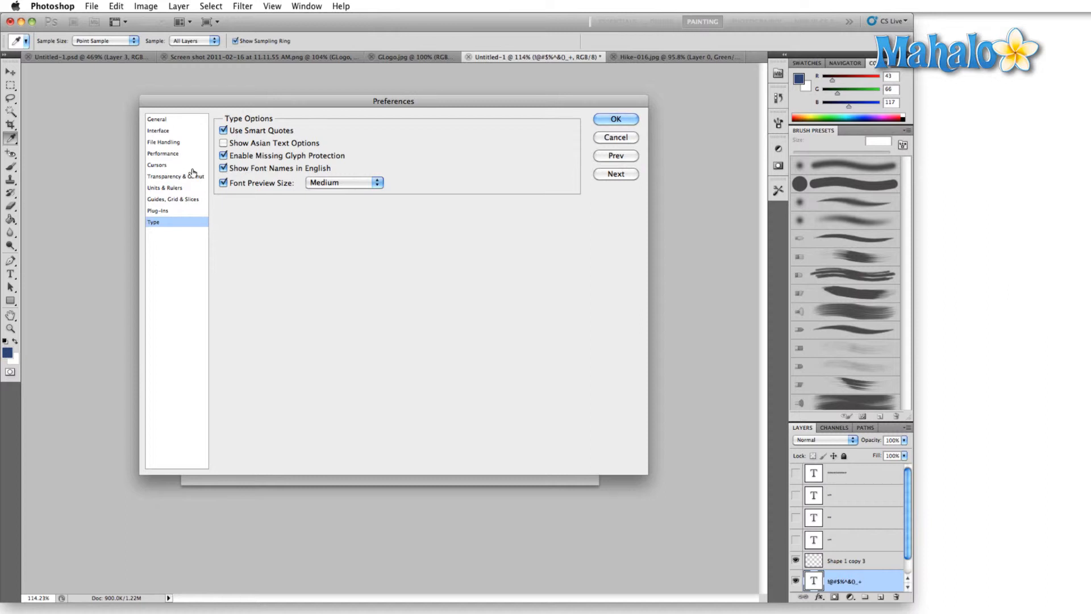
mouse_move(222, 168)
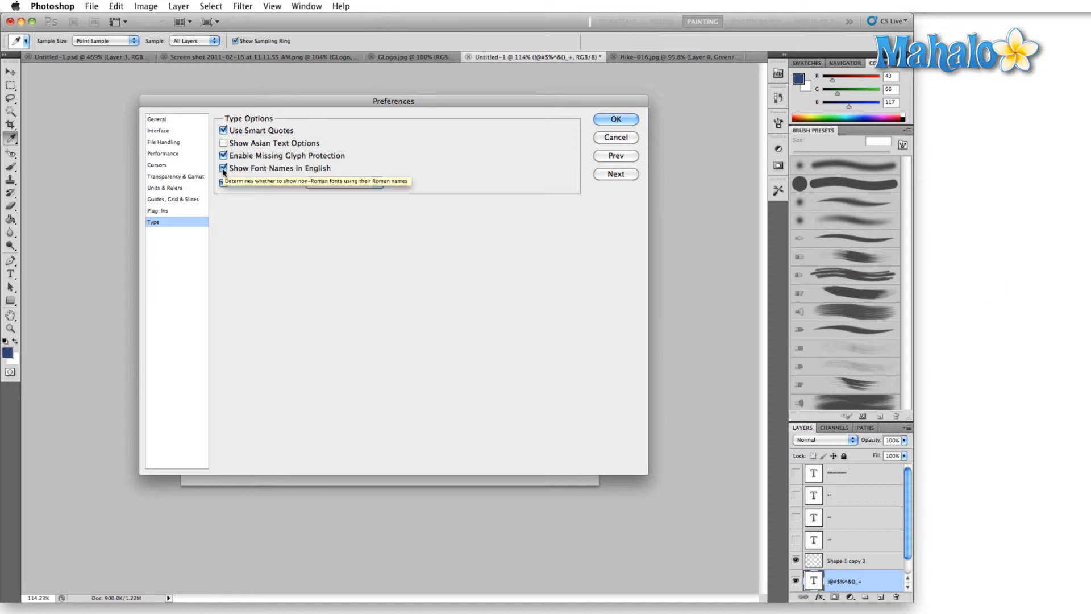
Keep Show Font Names in English on and Font Preview Size at Medium, then confirm.
click(222, 167)
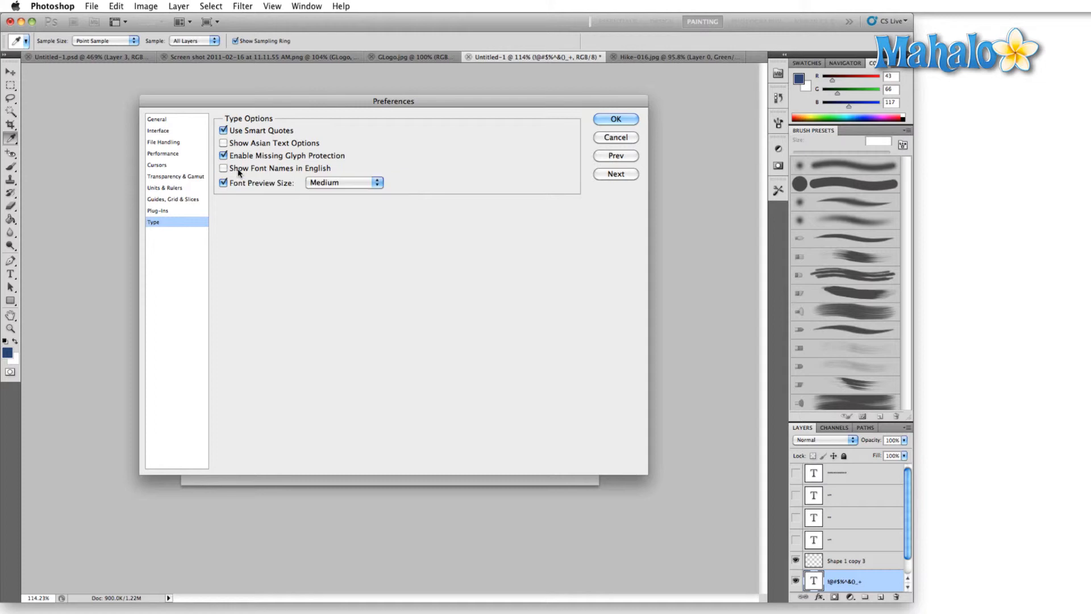
click(342, 182)
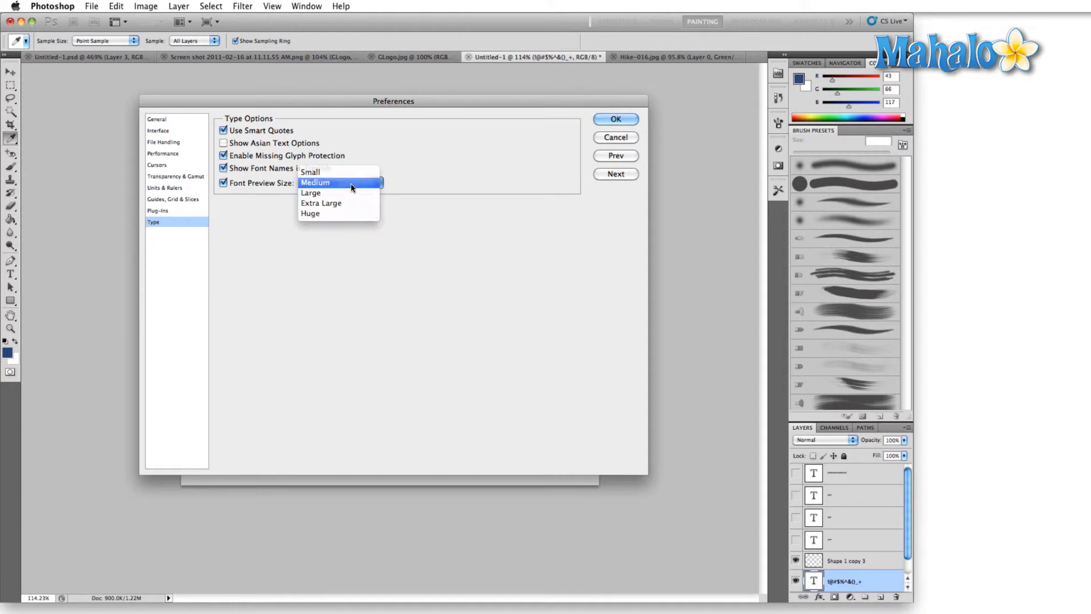
click(332, 182)
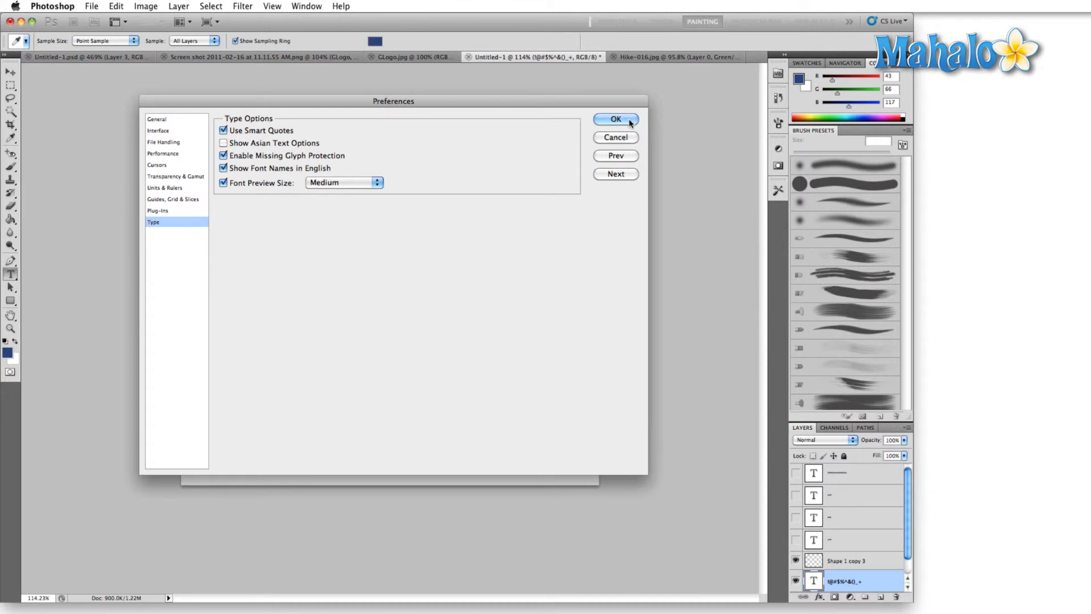
click(616, 119)
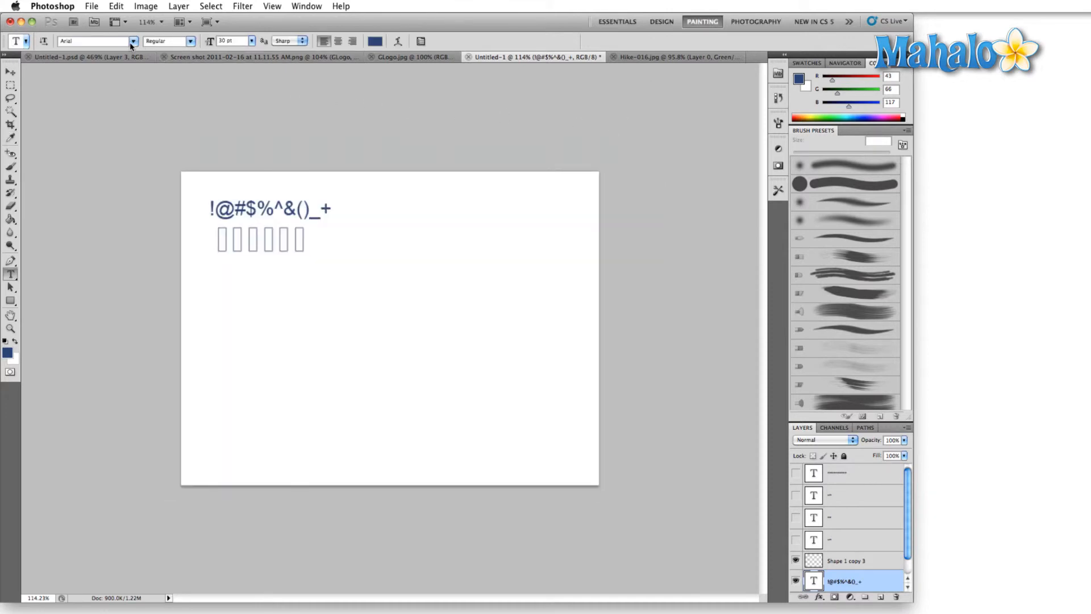
Apply the Bordeaux Roman Bold LET font to the symbol line.
click(133, 40)
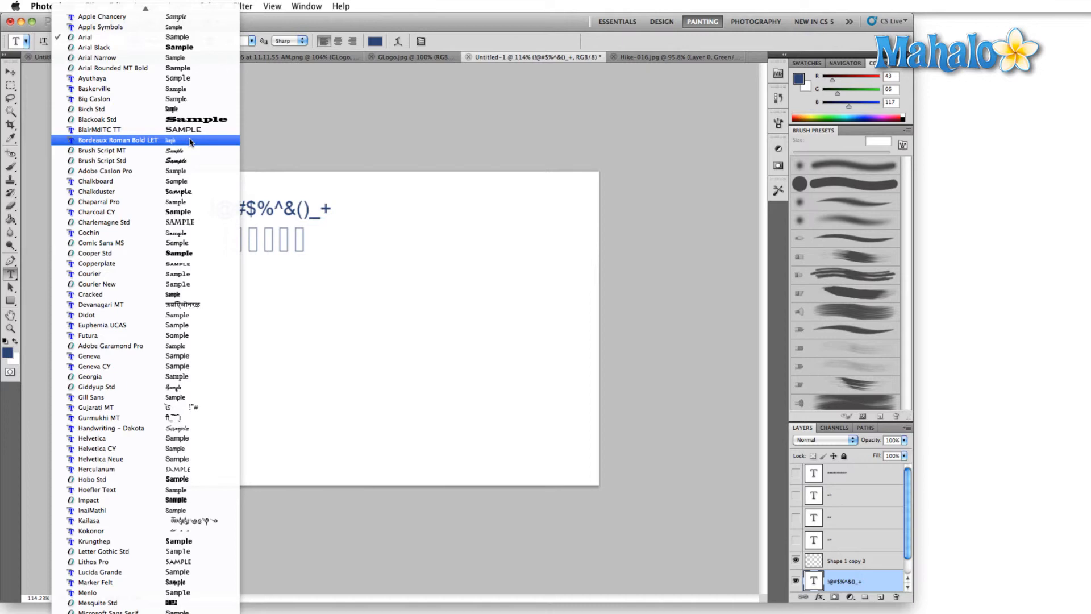
click(118, 140)
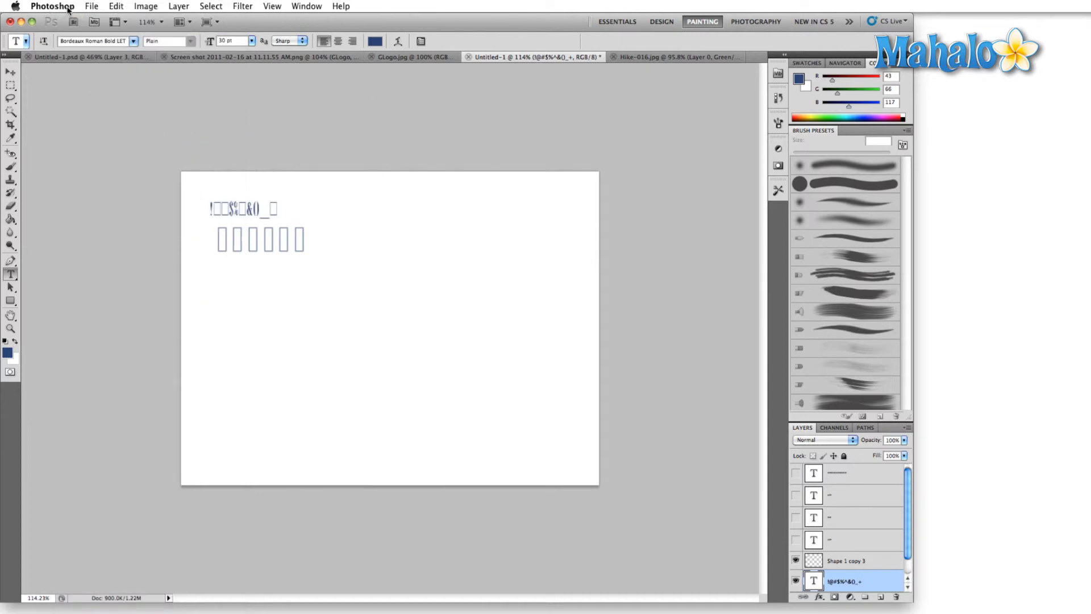
click(53, 7)
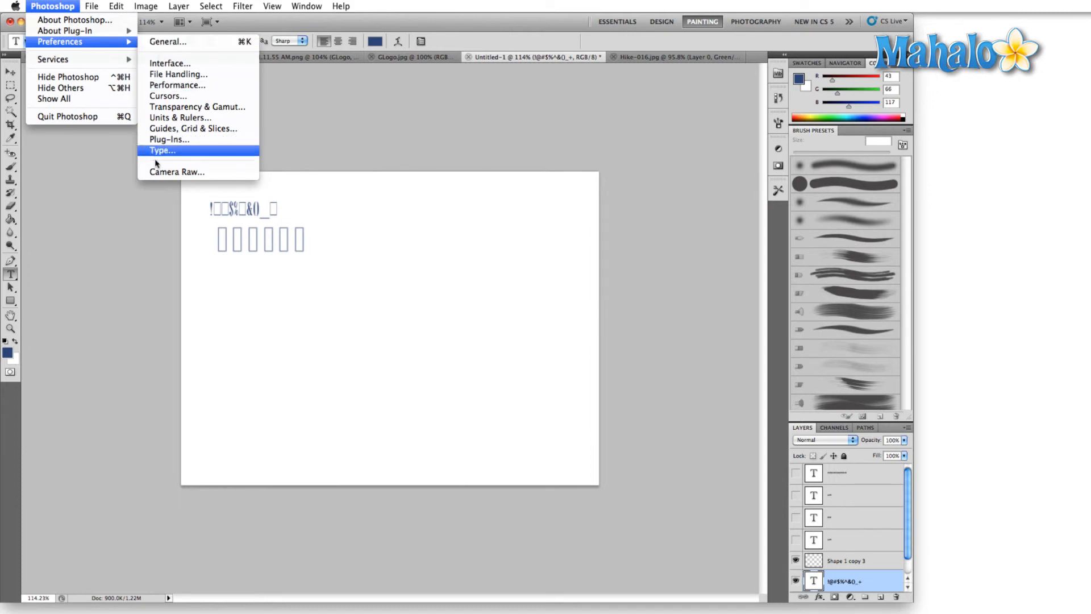
In Type preferences, raise Font Preview Size to a larger setting.
click(160, 151)
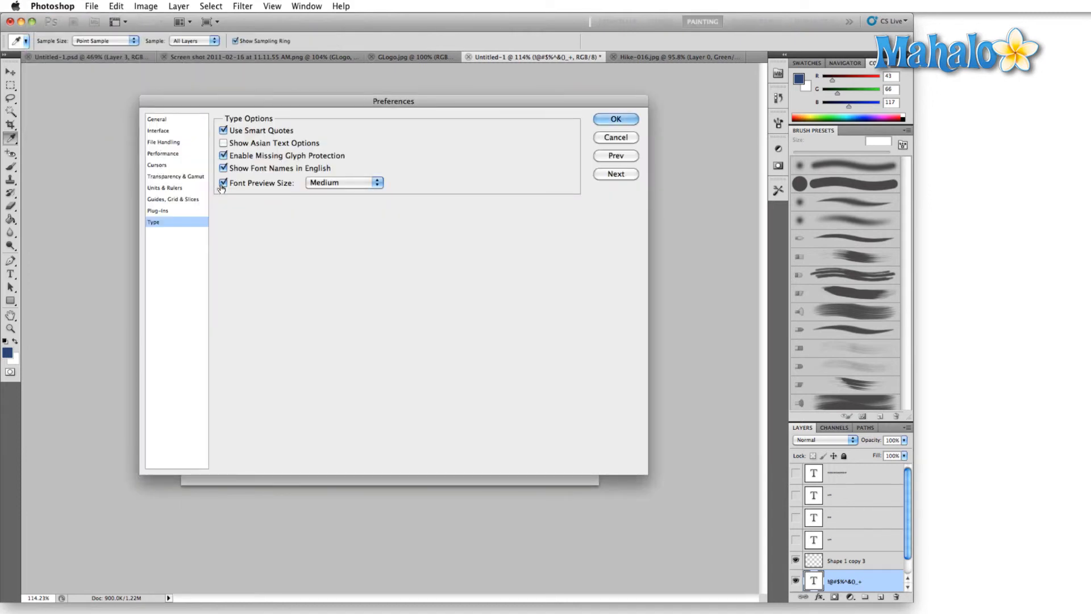
click(343, 183)
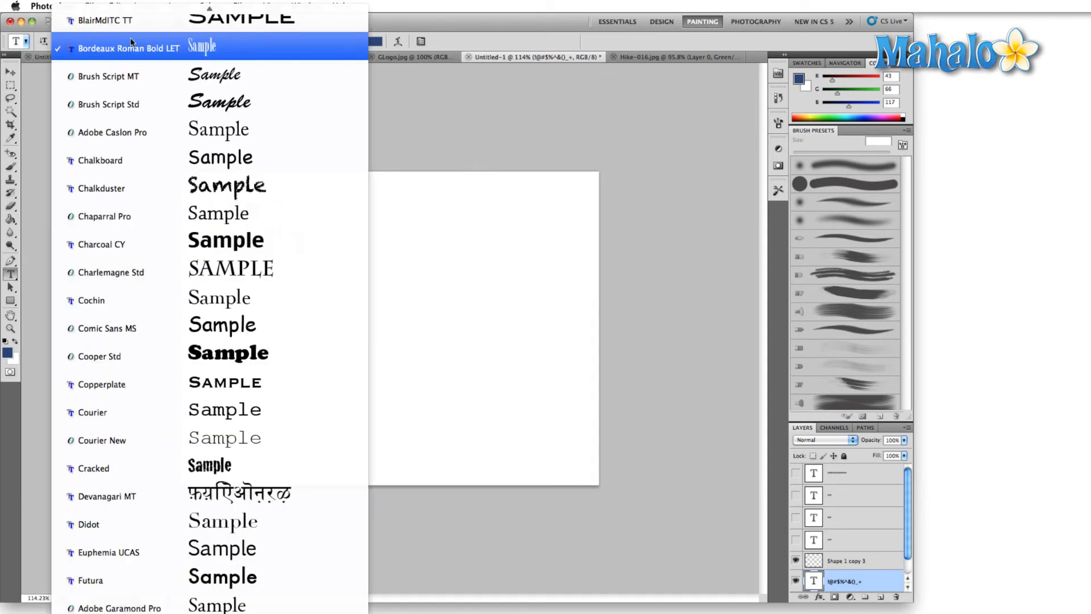
mouse_move(222, 52)
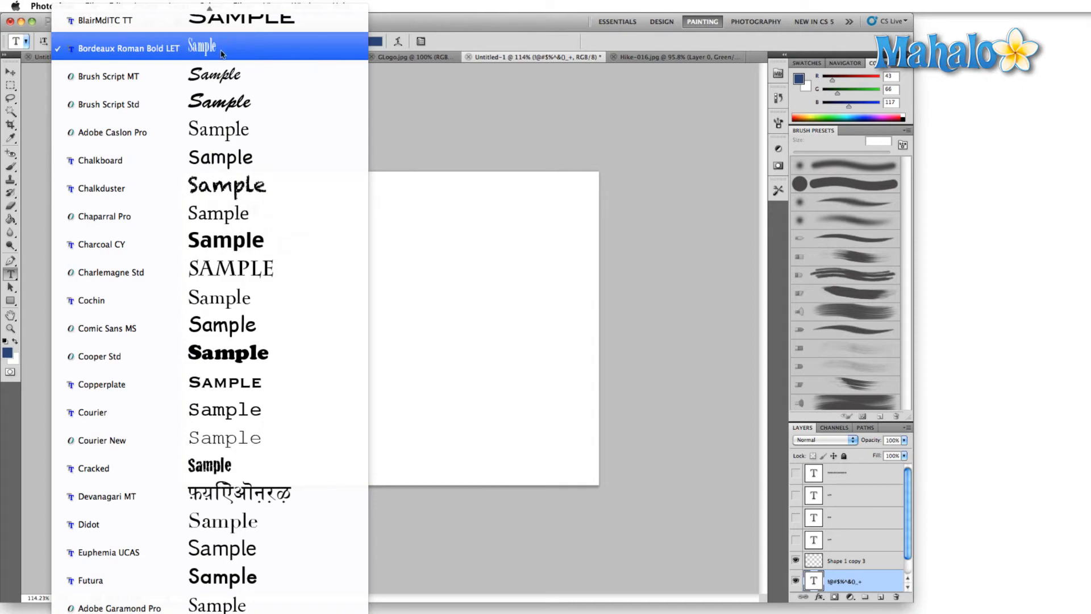